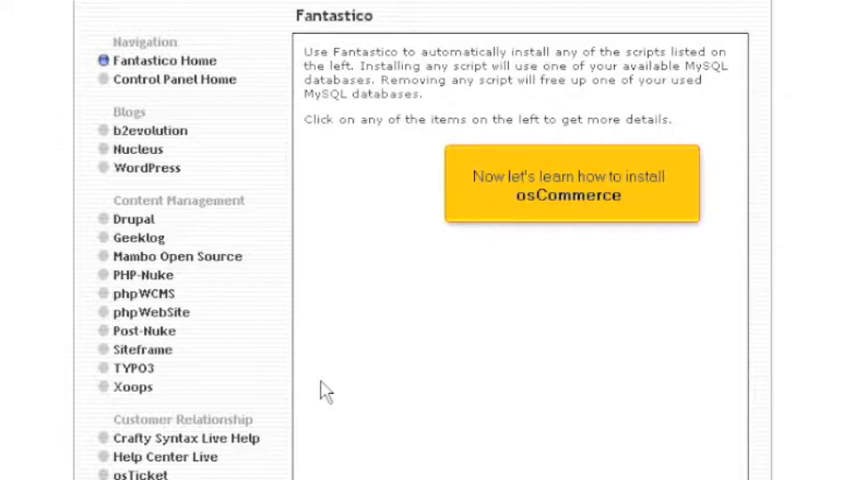
Step: Open the OS Commerce entry under E-Commerce and read its description and existing installations
scroll(down, 3)
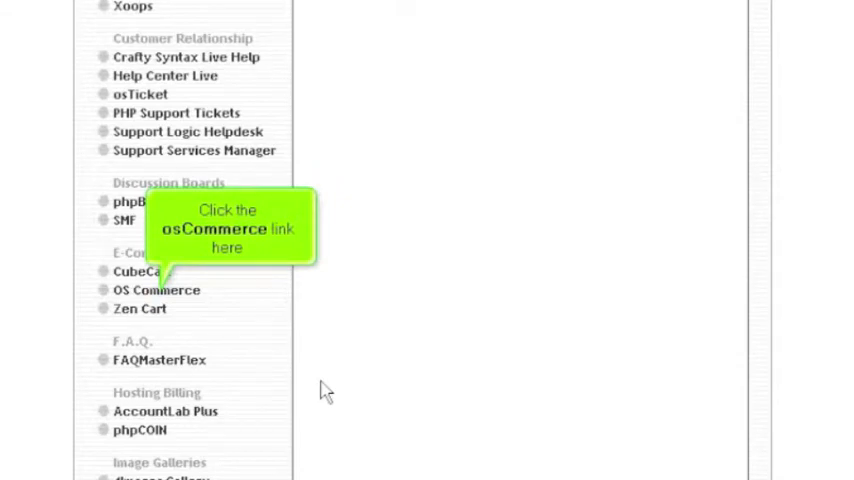
click(156, 289)
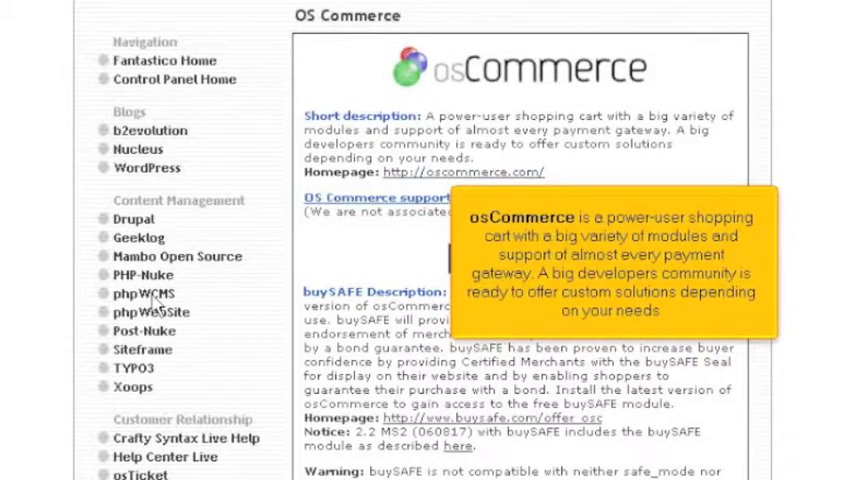
scroll(down, 3)
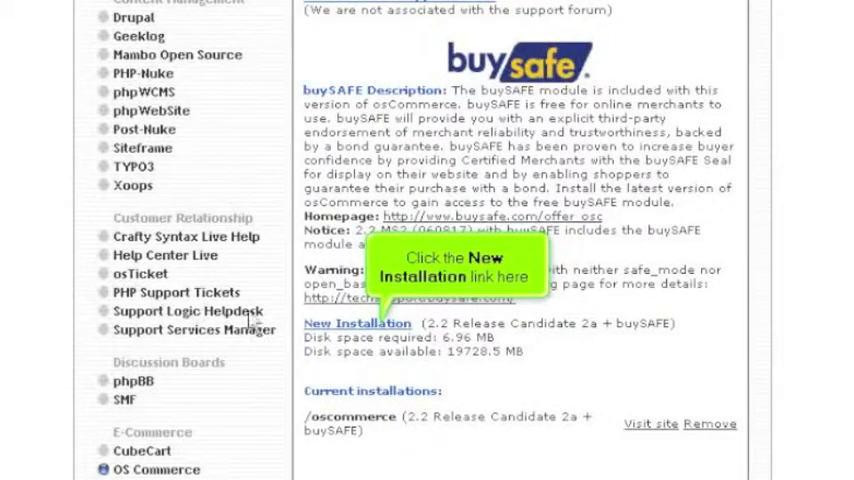
click(357, 323)
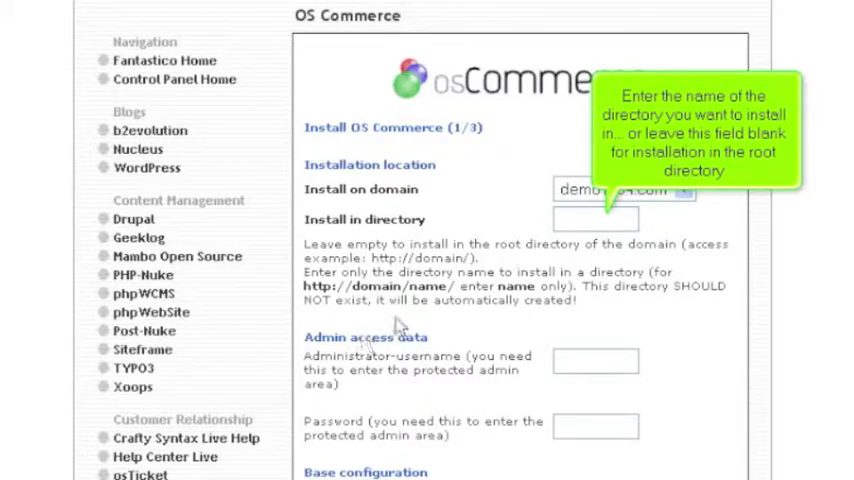
text(store)
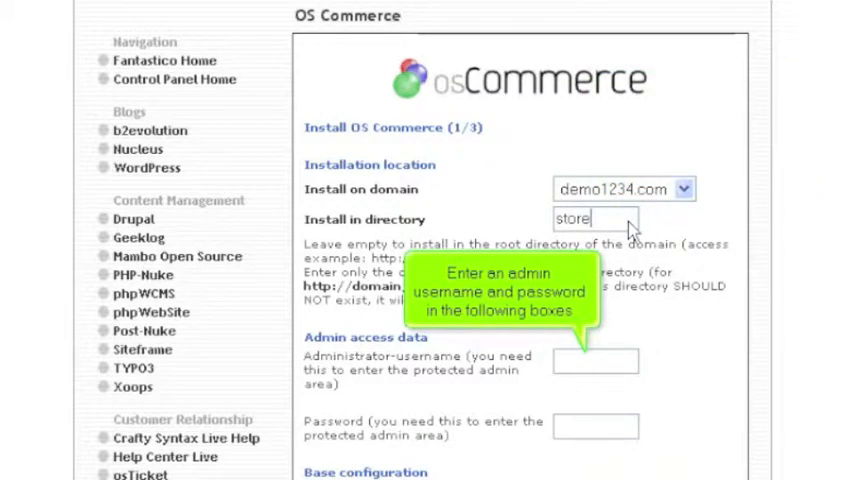
text(ad)
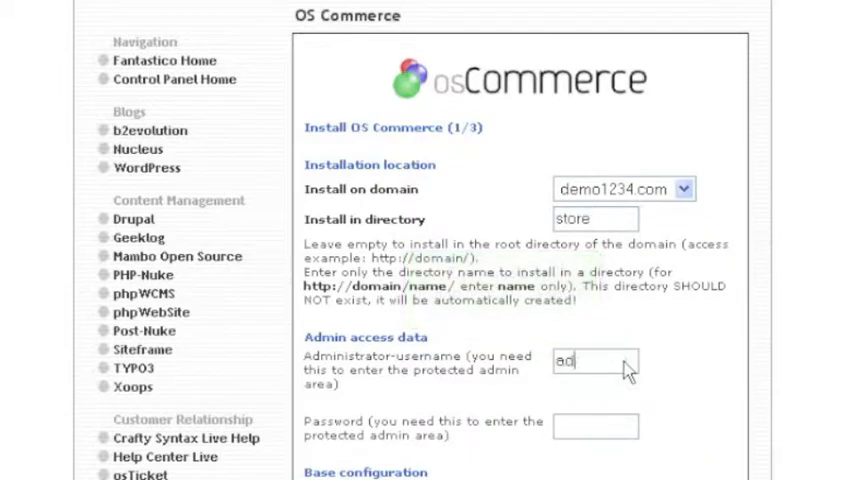
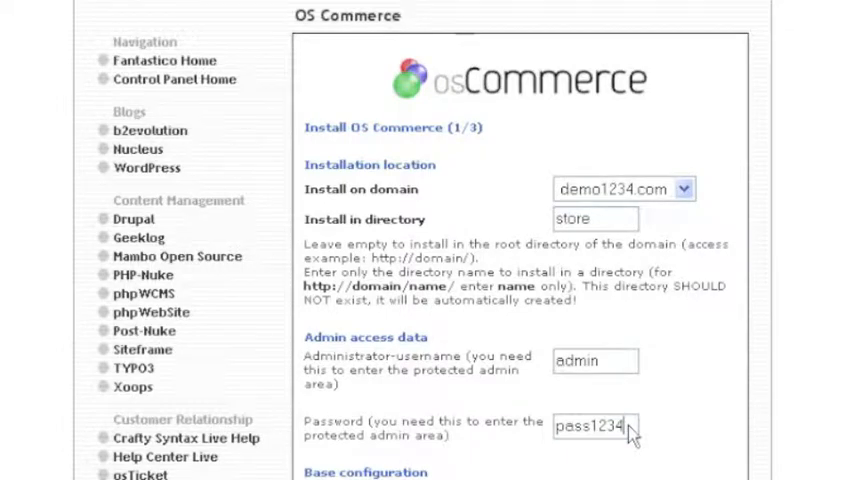
Step: Enter owner John Smith and emails info@demo and info@demo123, then submit the install form
scroll(down, 3)
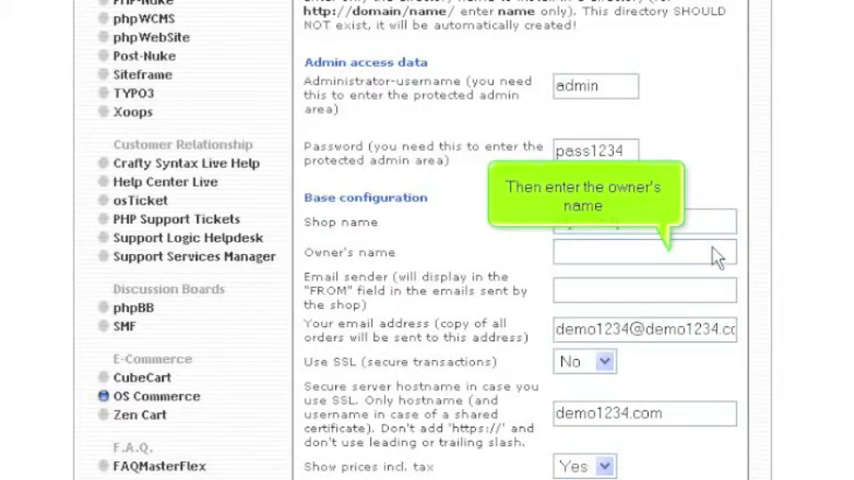
text(John Smi)
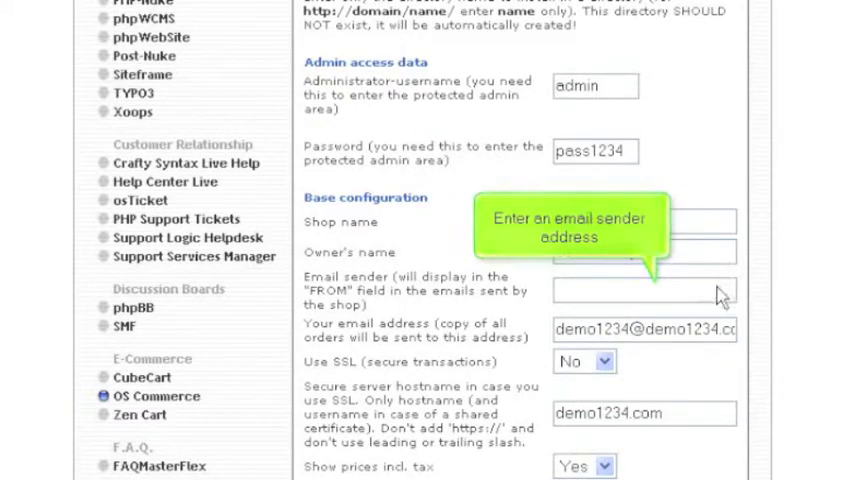
text(info@demo1234.com)
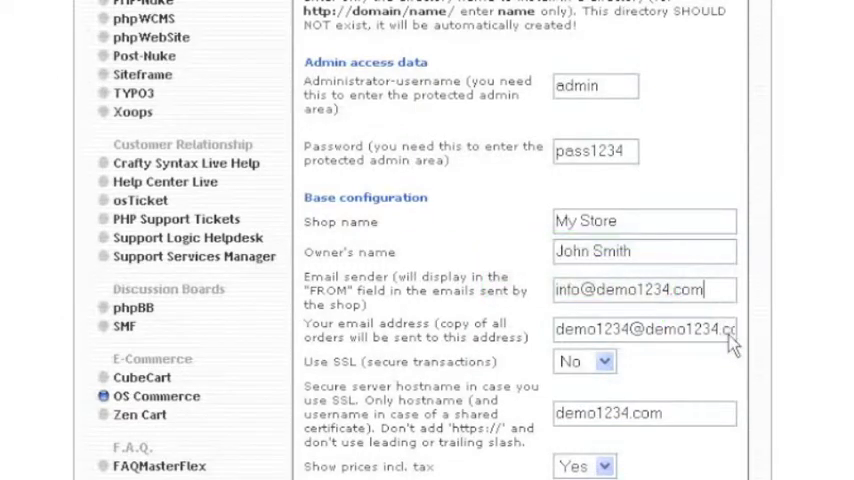
text(info@demo123)
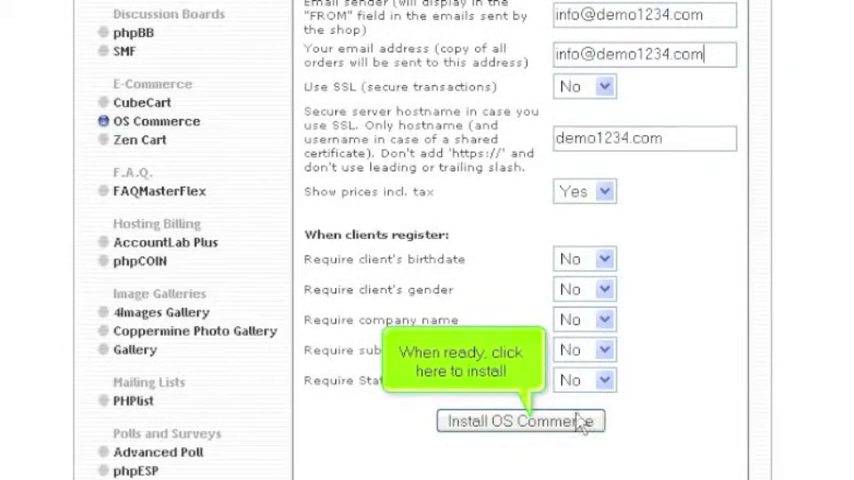
click(520, 421)
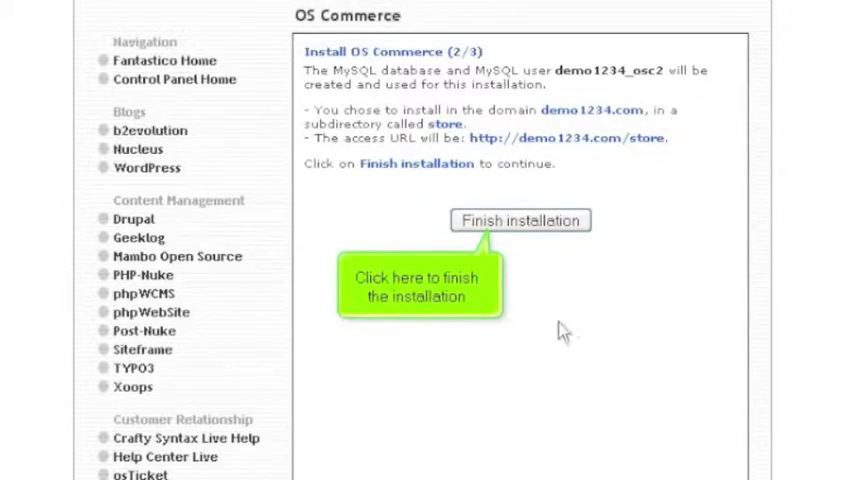
Step: Finish the installation on step 2 of 3 to reach the configured-files summary
click(520, 220)
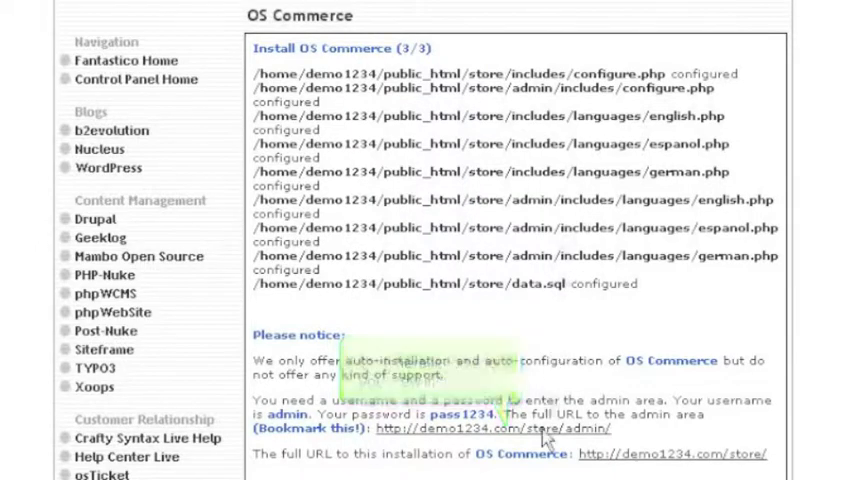
Step: Follow the admin URL and log in as admin to the My Store dashboard
click(494, 428)
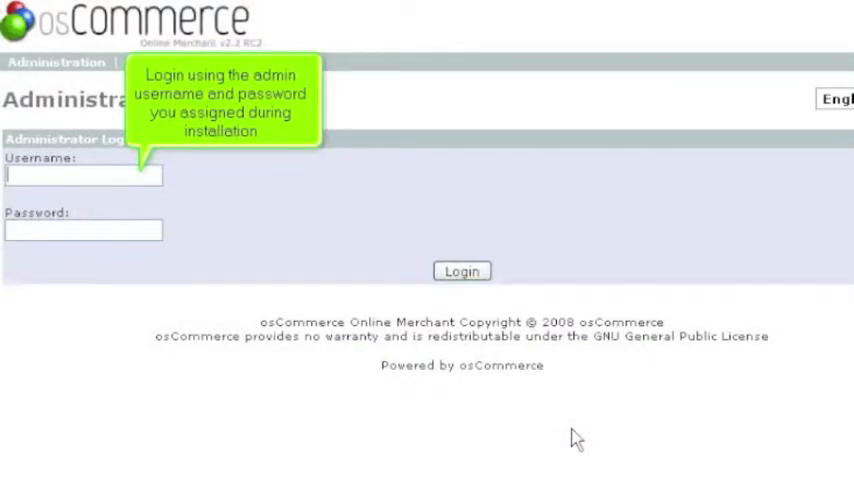
mouse_move(487, 388)
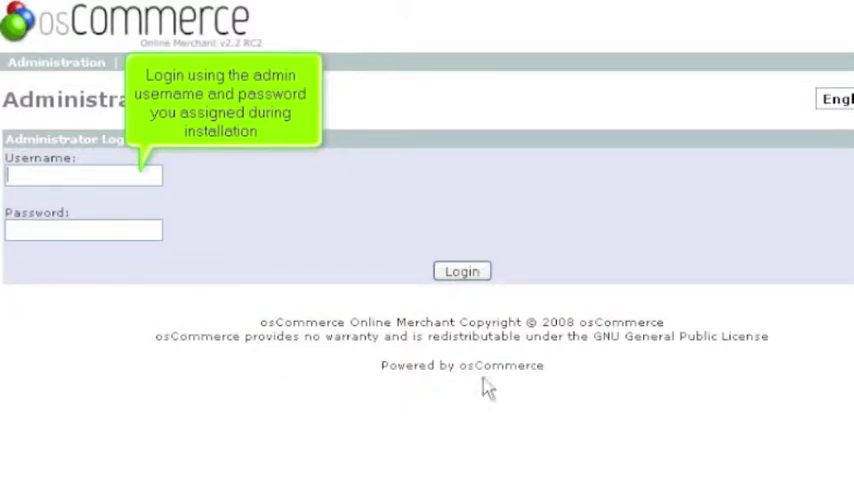
text(admin)
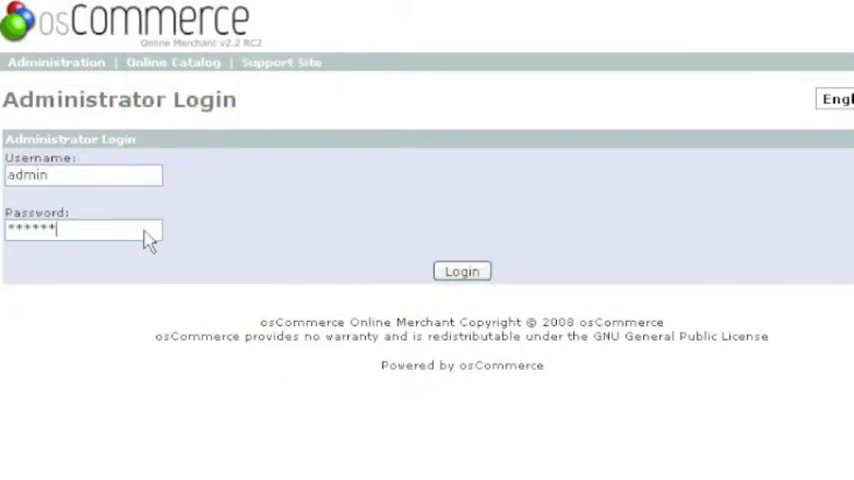
click(462, 271)
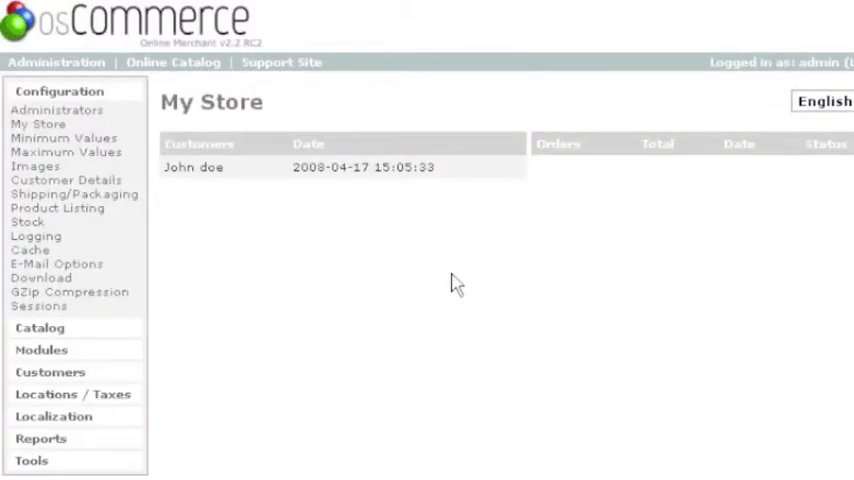